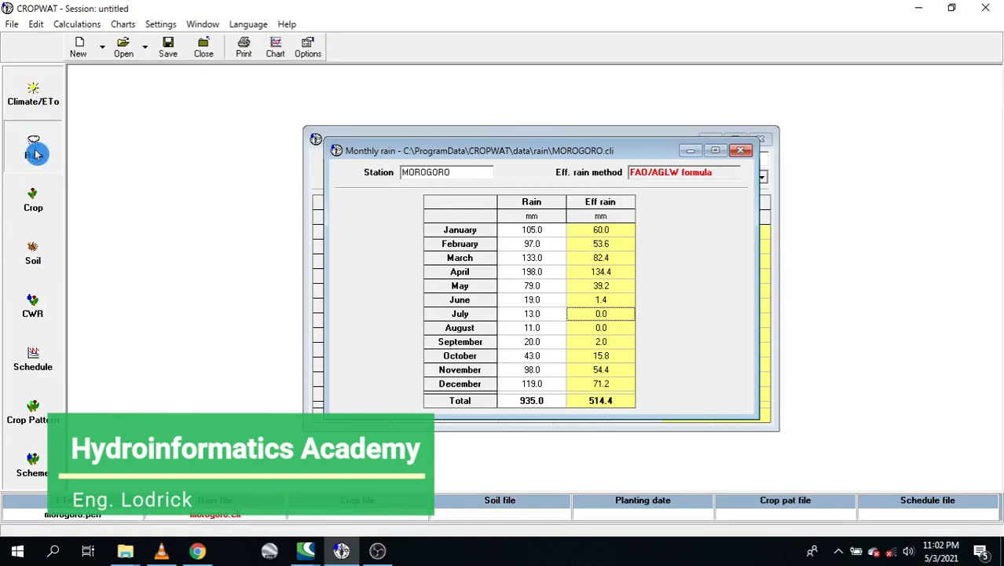
- Open the blank Dry crop form from the Crop module in the left bar
left_click(33, 200)
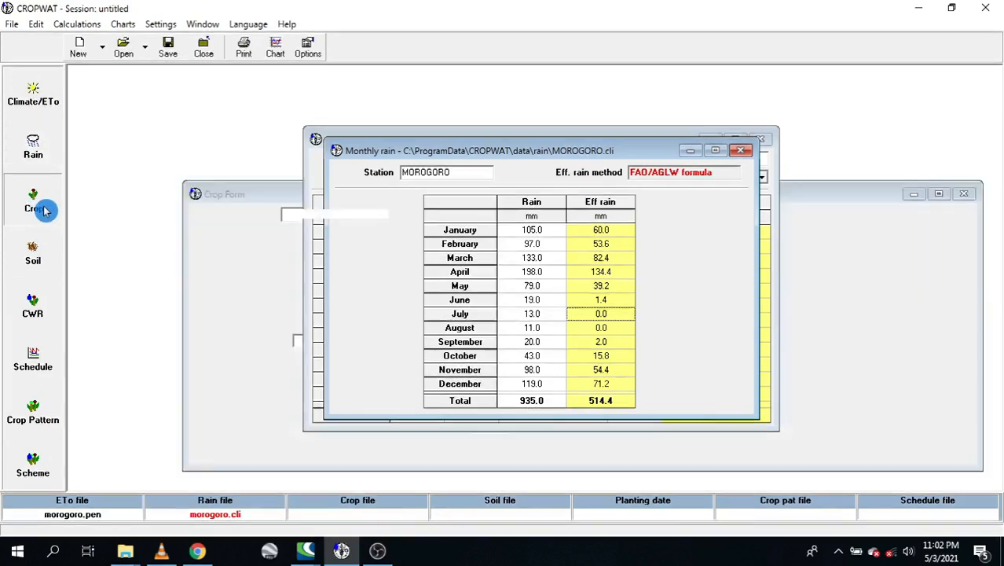
left_click(34, 206)
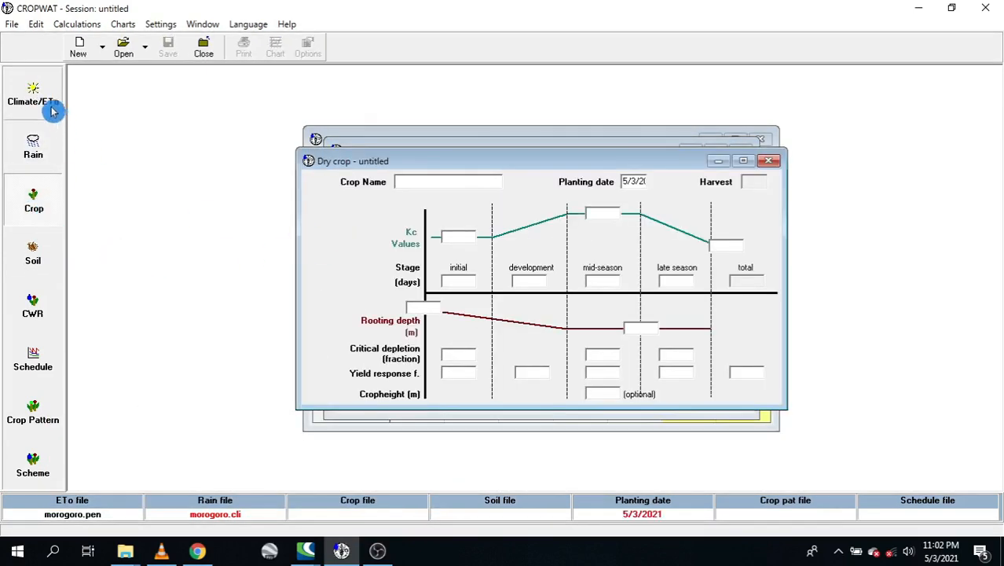
mouse_move(45, 101)
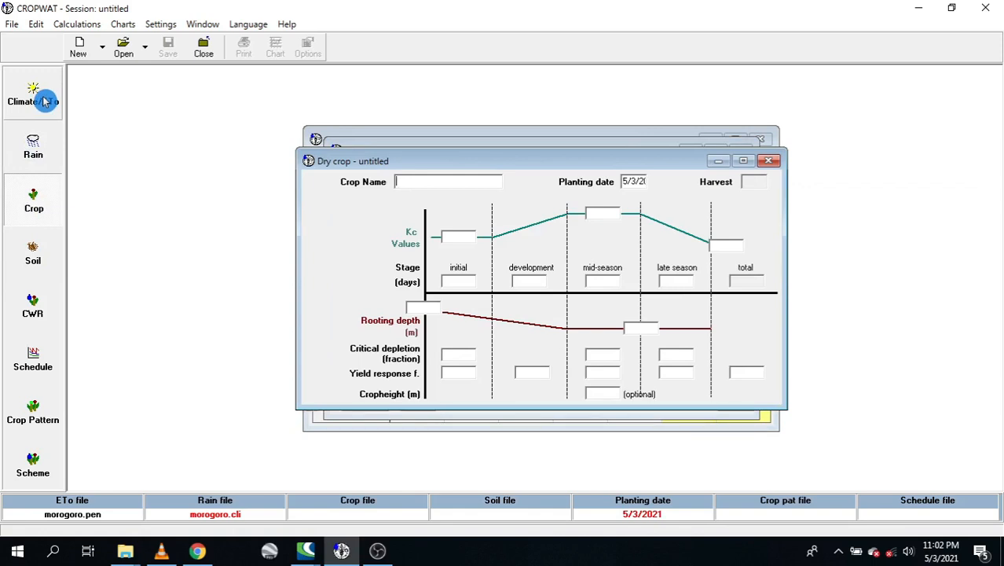
mouse_move(45, 202)
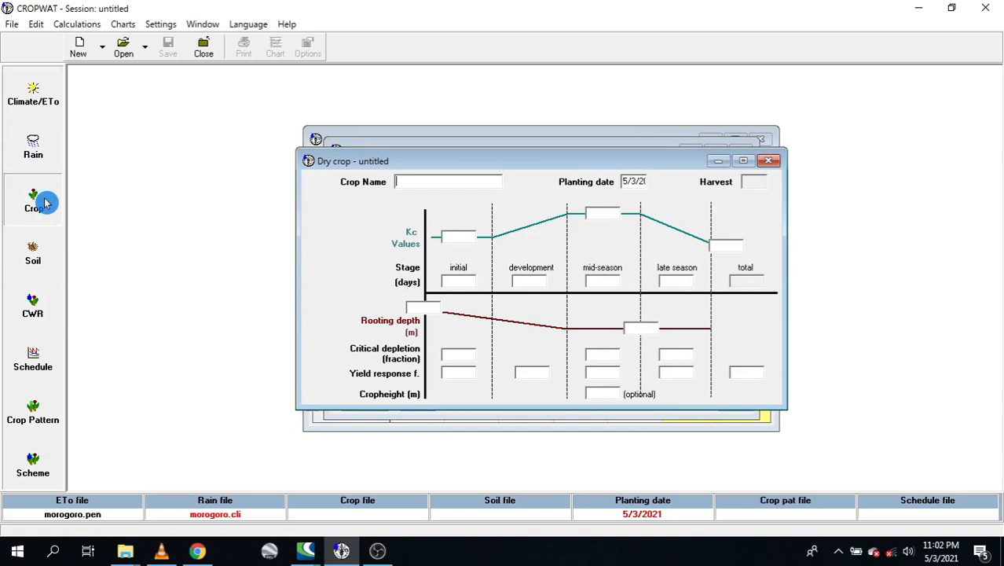
mouse_move(121, 47)
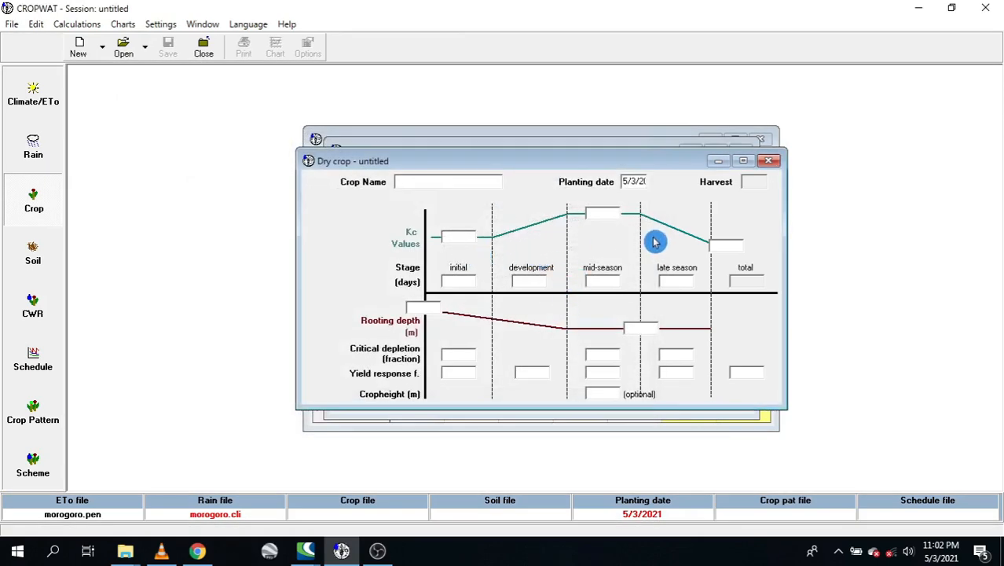
mouse_move(523, 221)
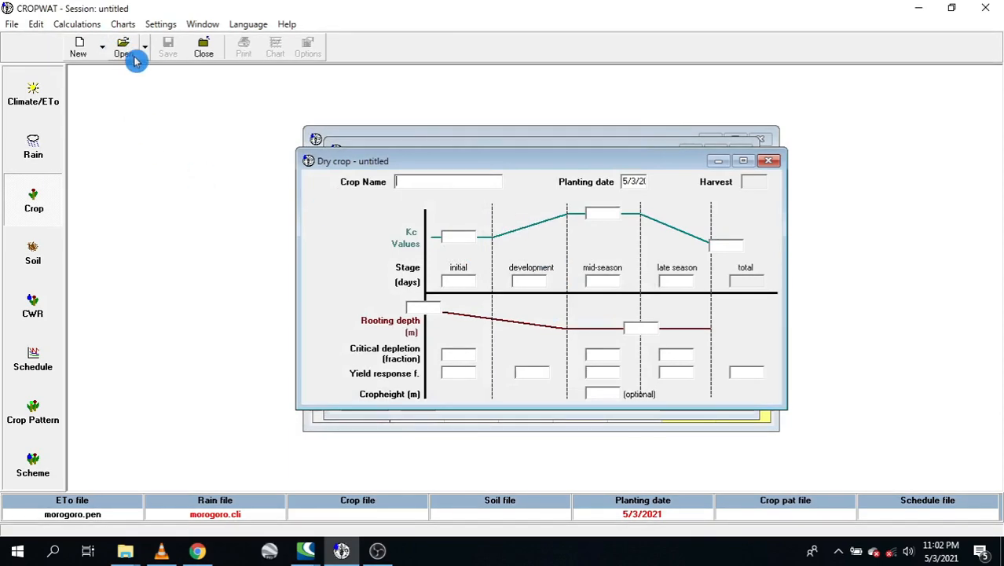
- Browse into the FAO crop folder and select TOMATO.CRO
left_click(122, 43)
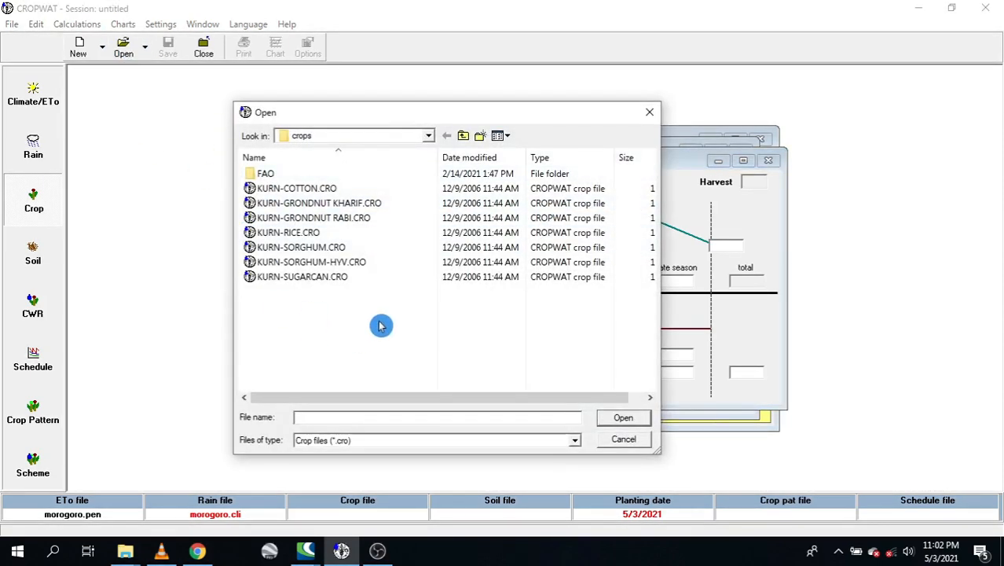
double_click(265, 172)
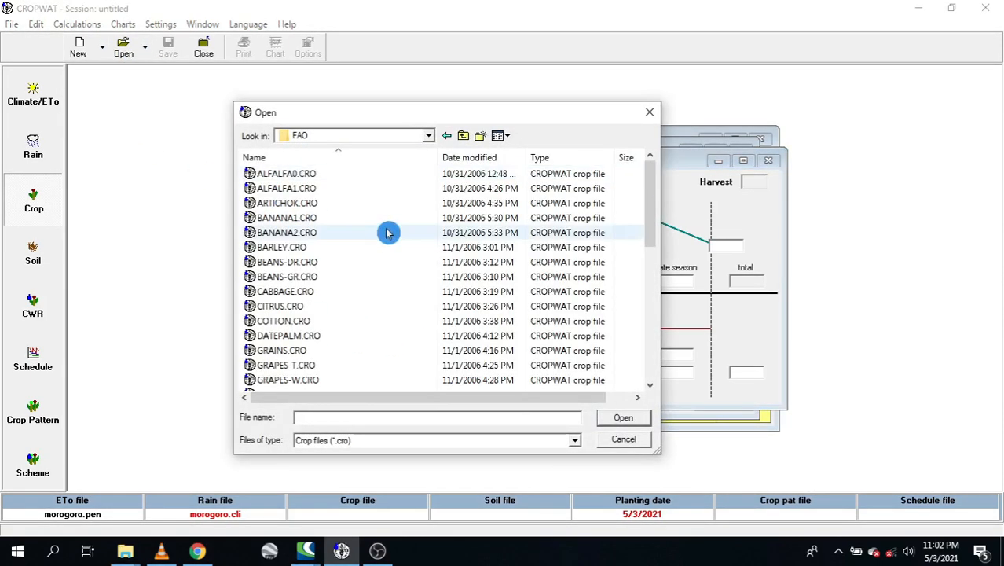
scroll("down", 3)
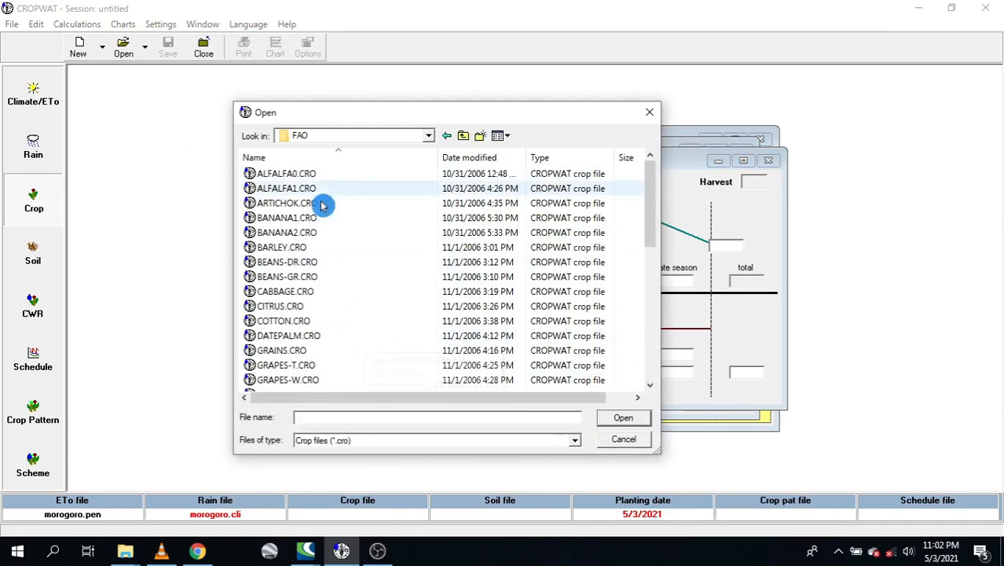
scroll("down", 3)
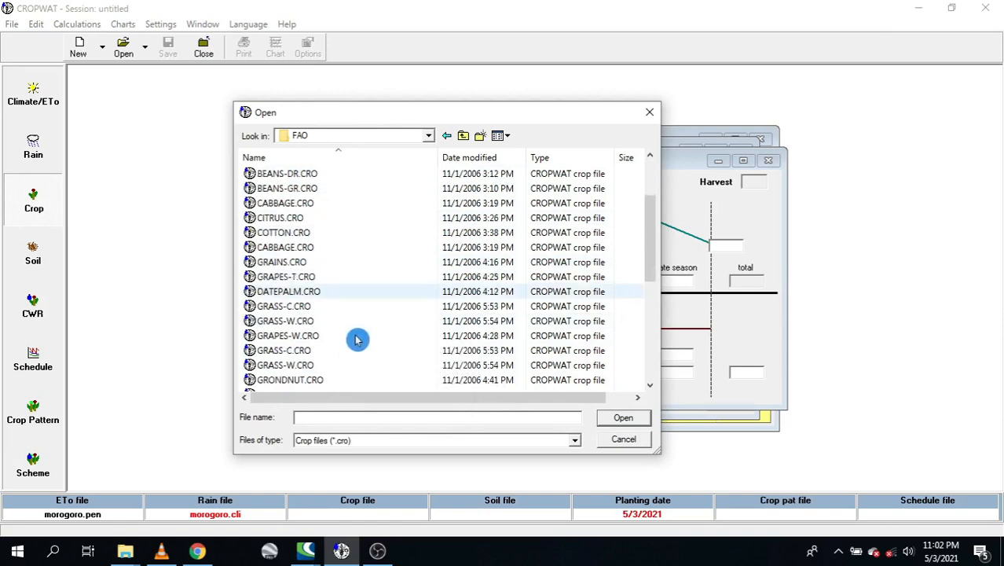
scroll("down", 3)
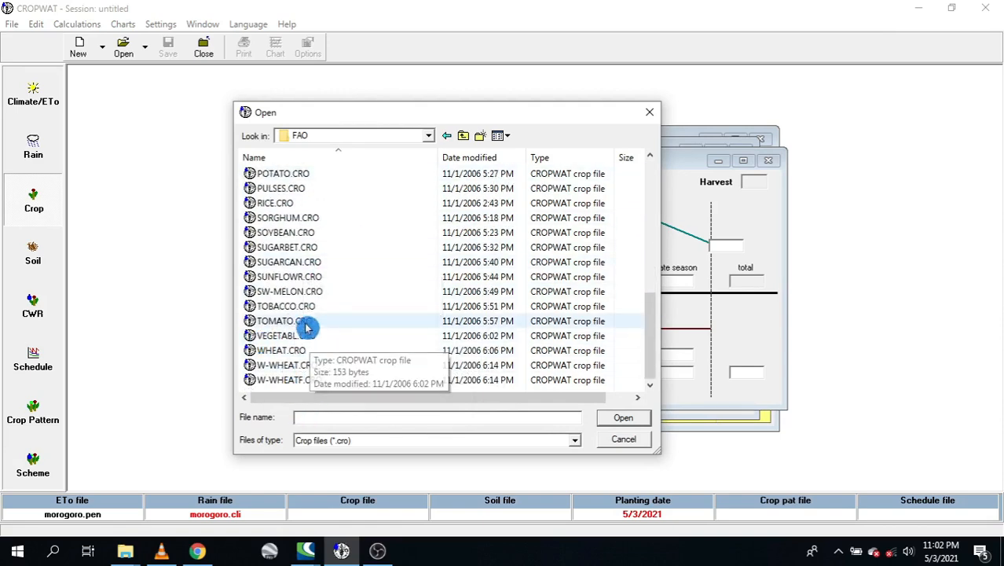
left_click(281, 320)
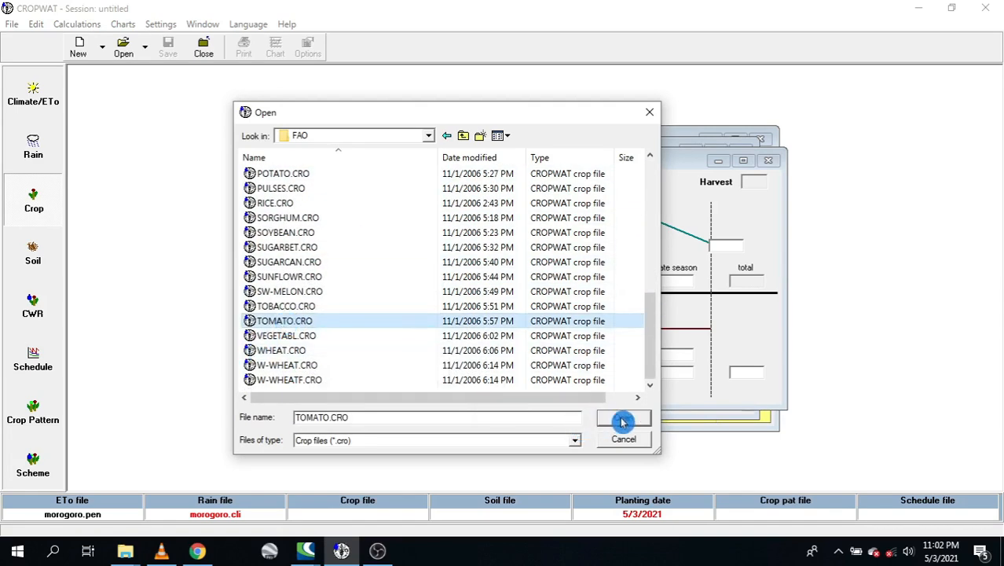
- Load TOMATO.CRO, filling the crop form with Tomato stages totalling 145 days and harvest 9/24
left_click(623, 422)
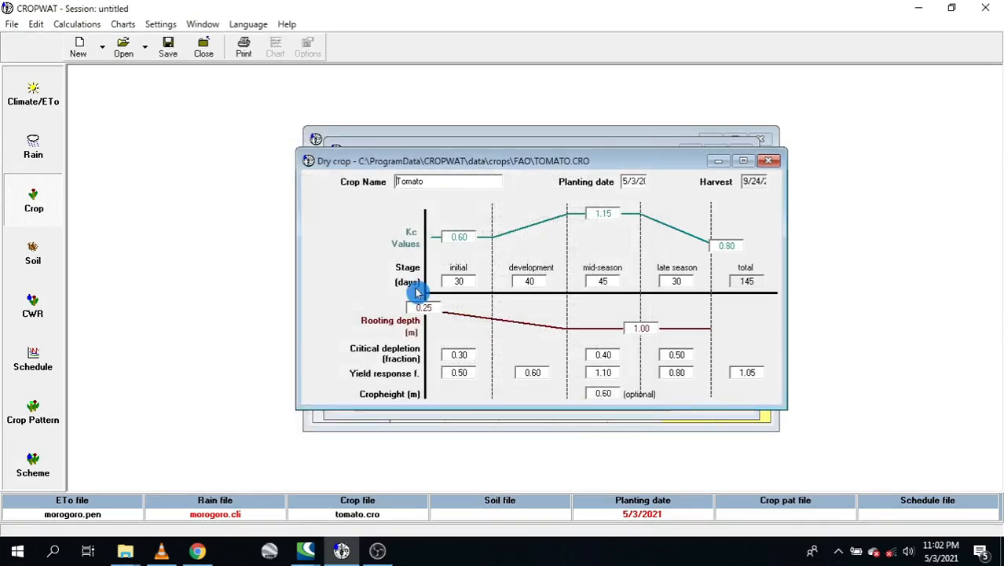
mouse_move(582, 217)
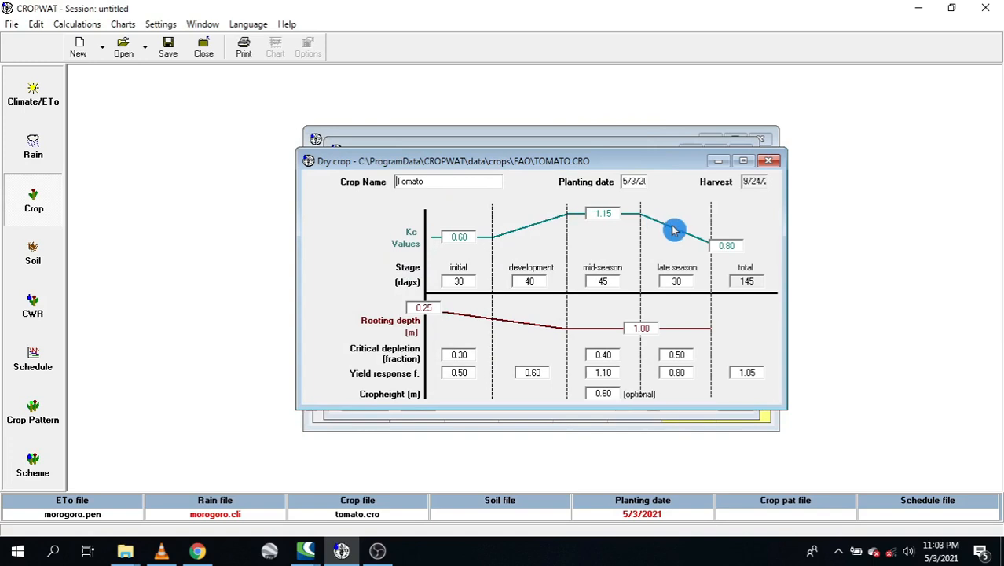
mouse_move(591, 181)
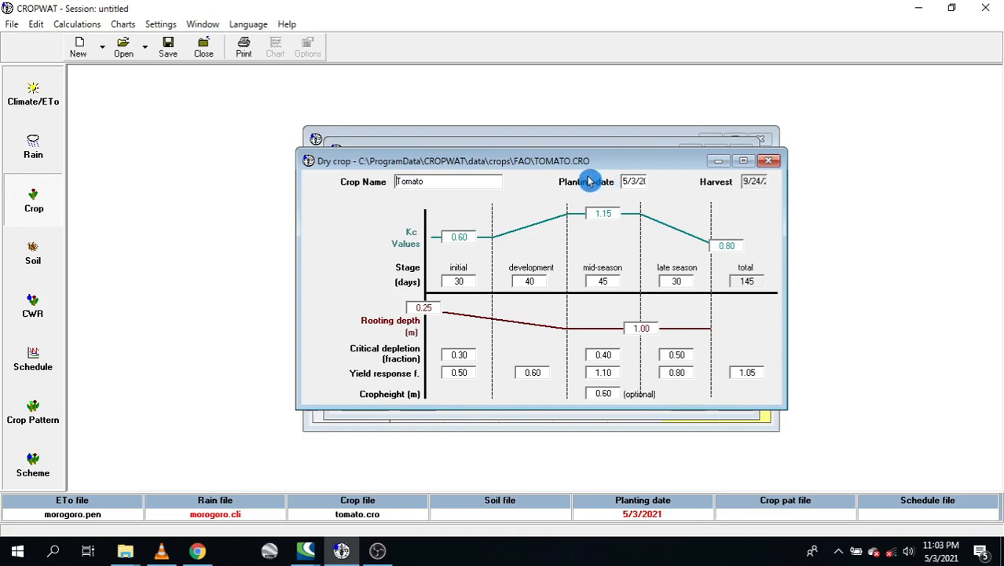
mouse_move(743, 165)
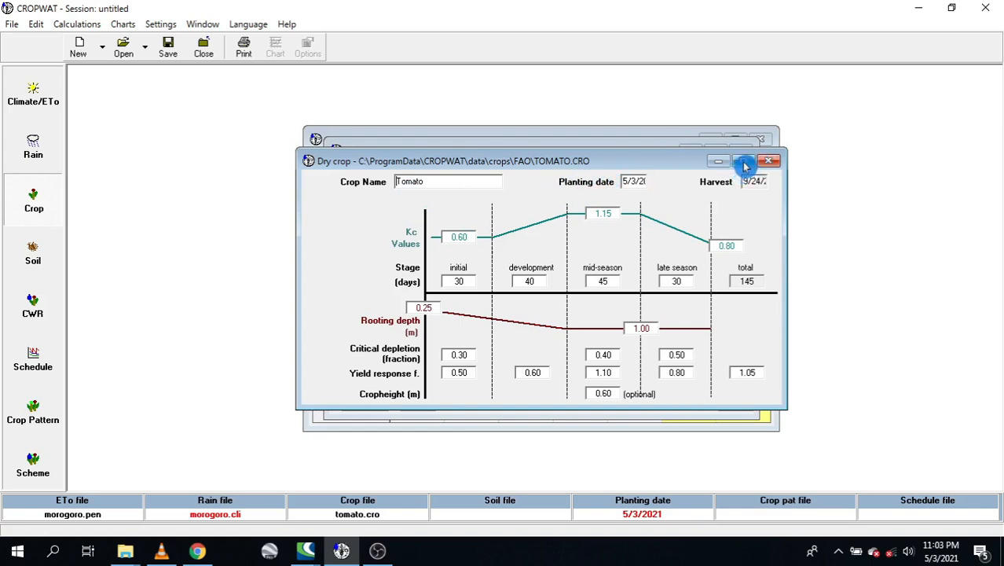
left_click(744, 160)
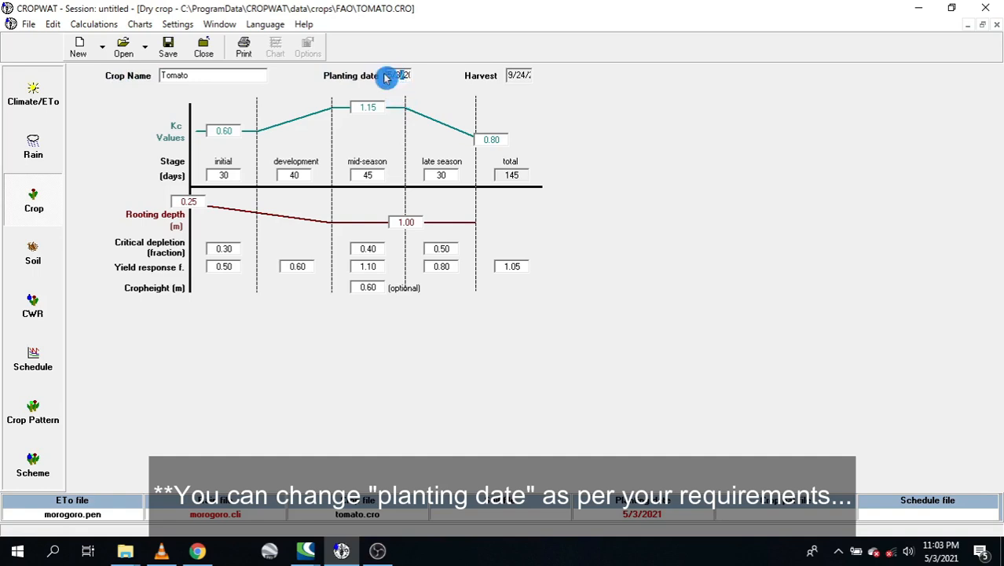
mouse_move(490, 83)
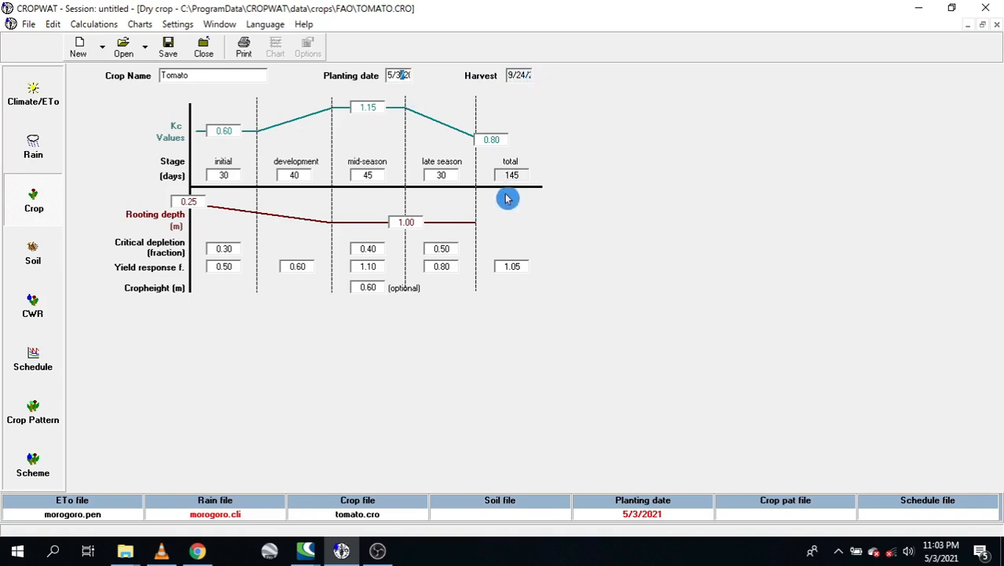
mouse_move(173, 148)
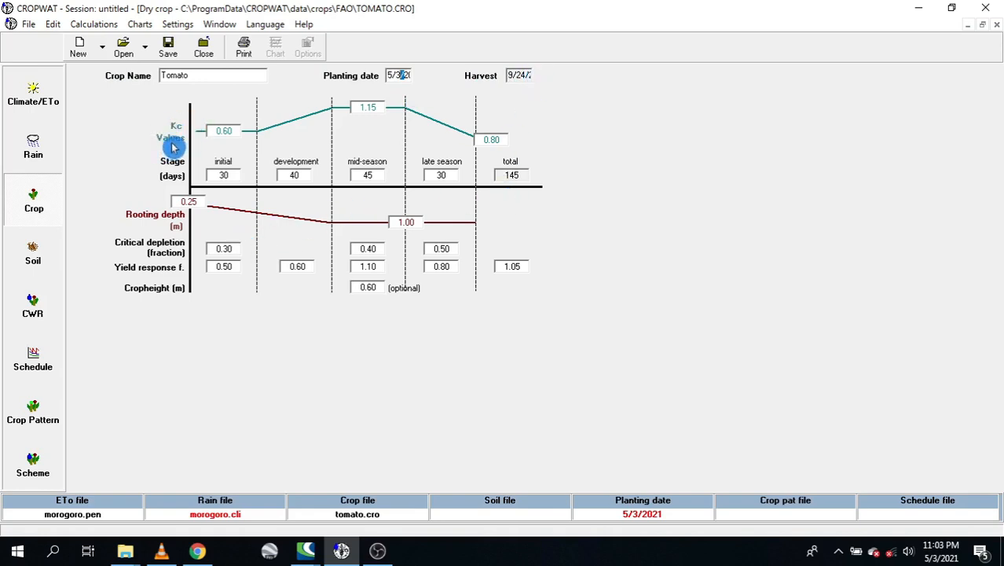
mouse_move(229, 126)
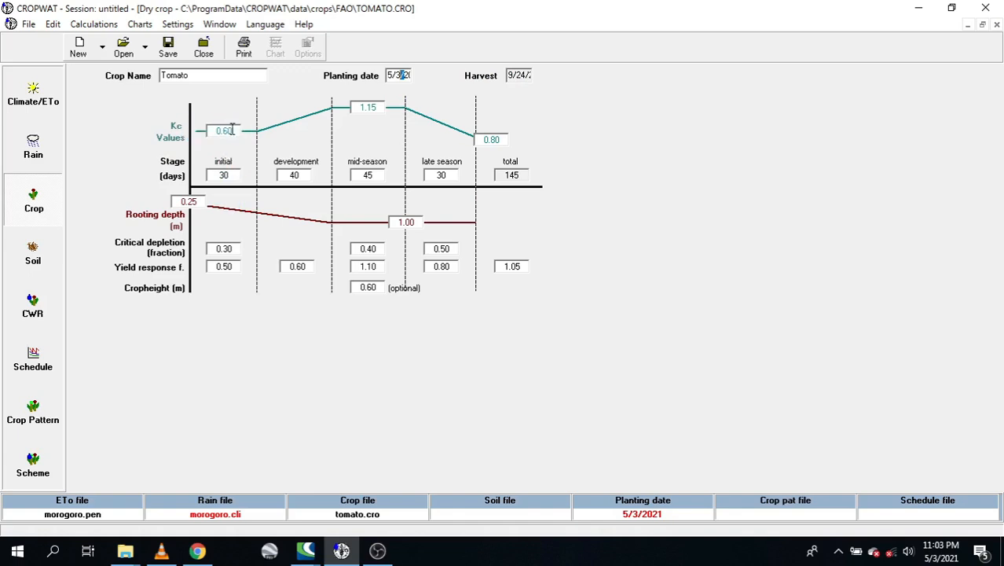
left_click(365, 107)
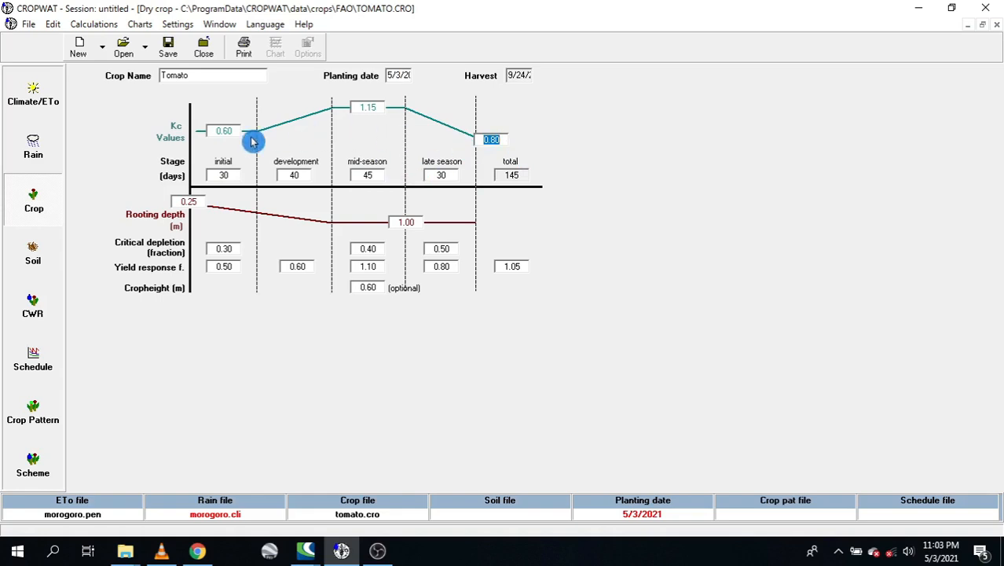
mouse_move(197, 190)
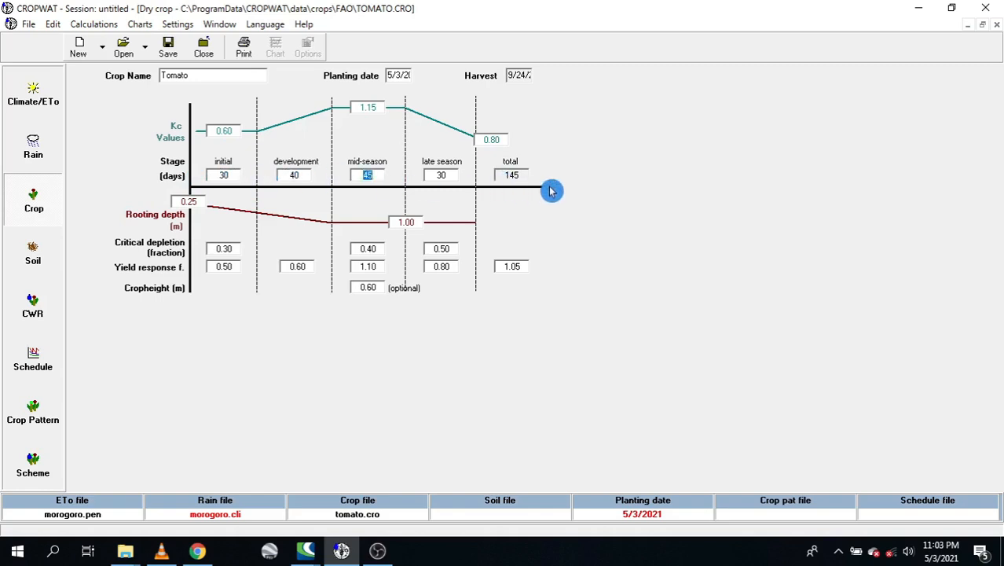
mouse_move(554, 187)
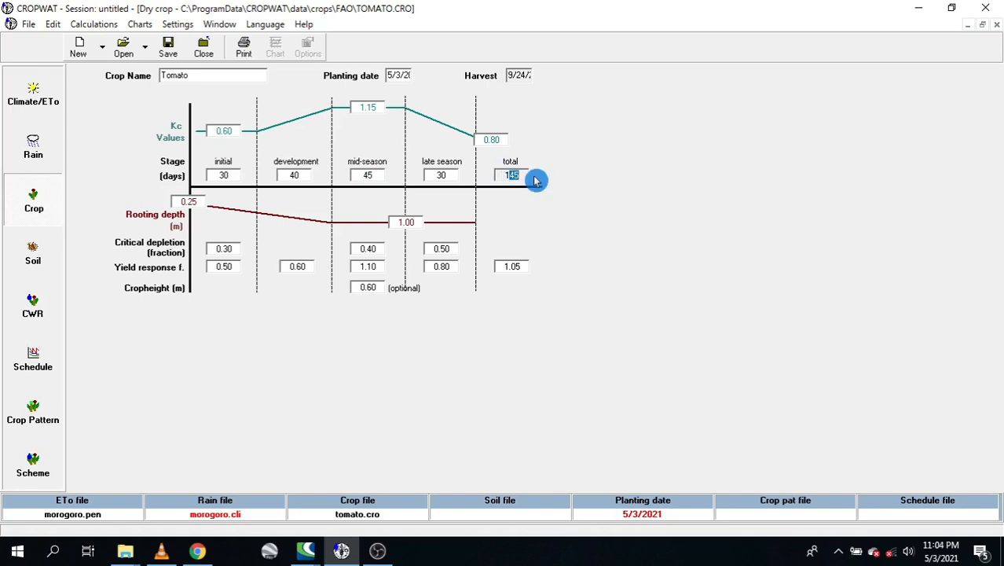
mouse_move(232, 226)
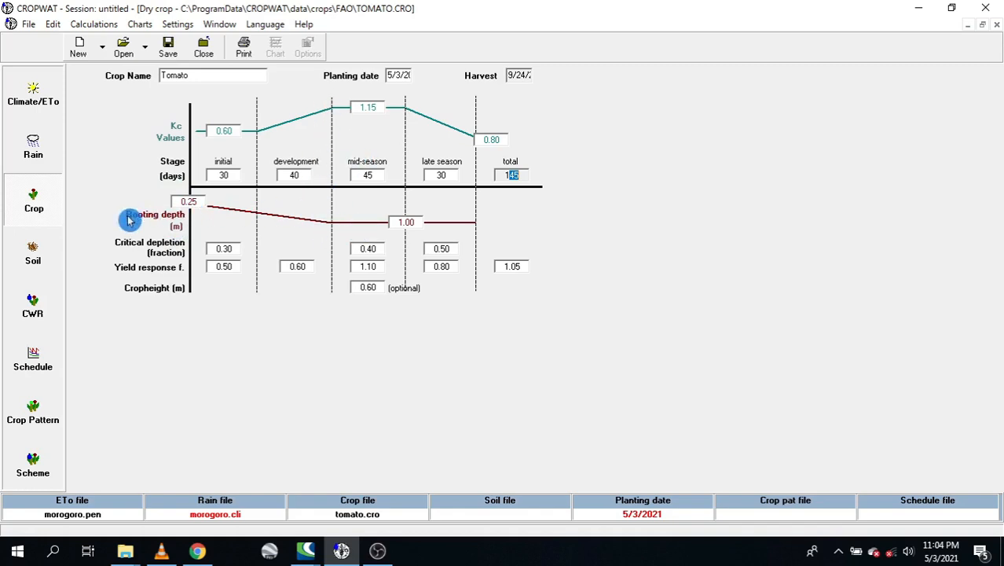
left_click(406, 223)
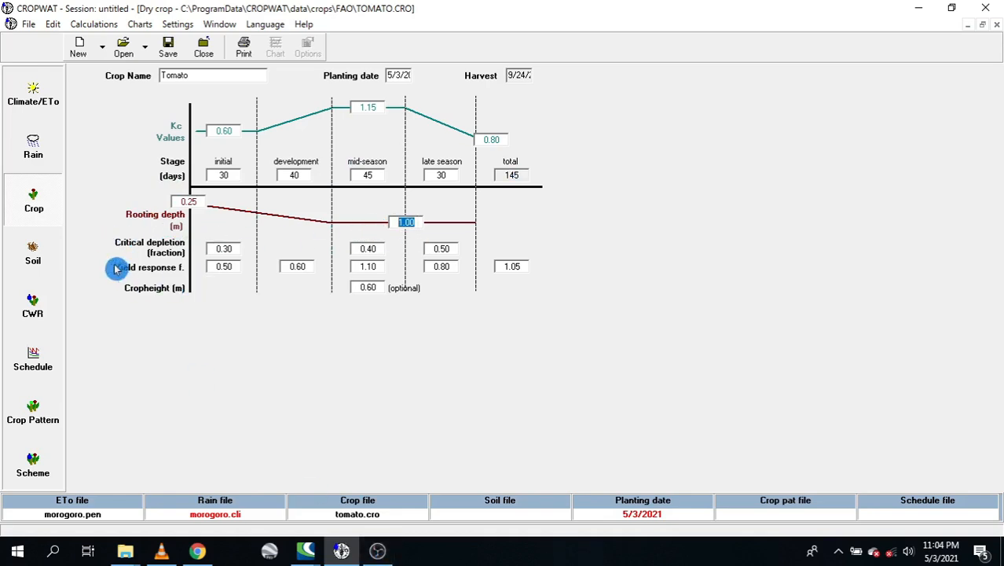
mouse_move(155, 259)
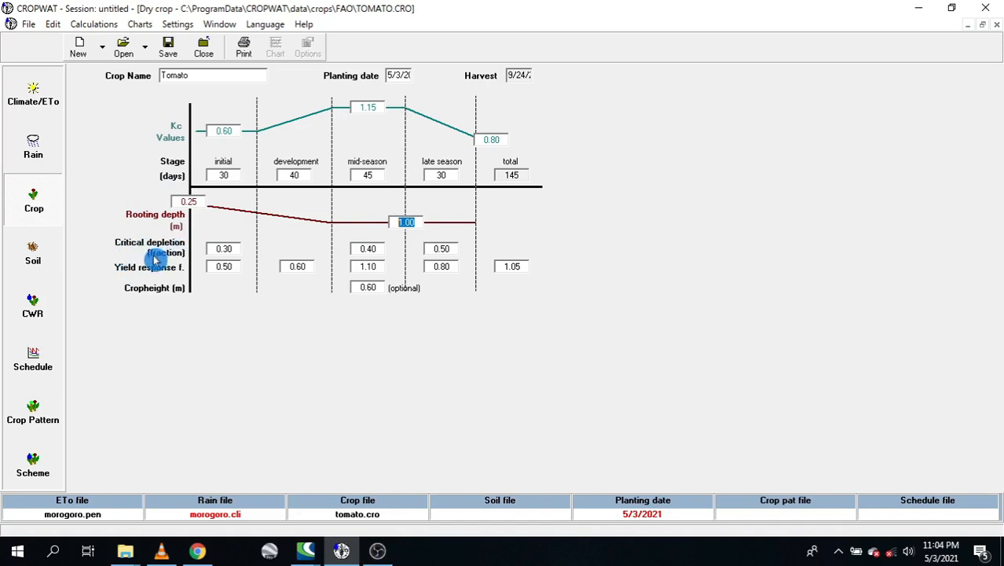
mouse_move(463, 256)
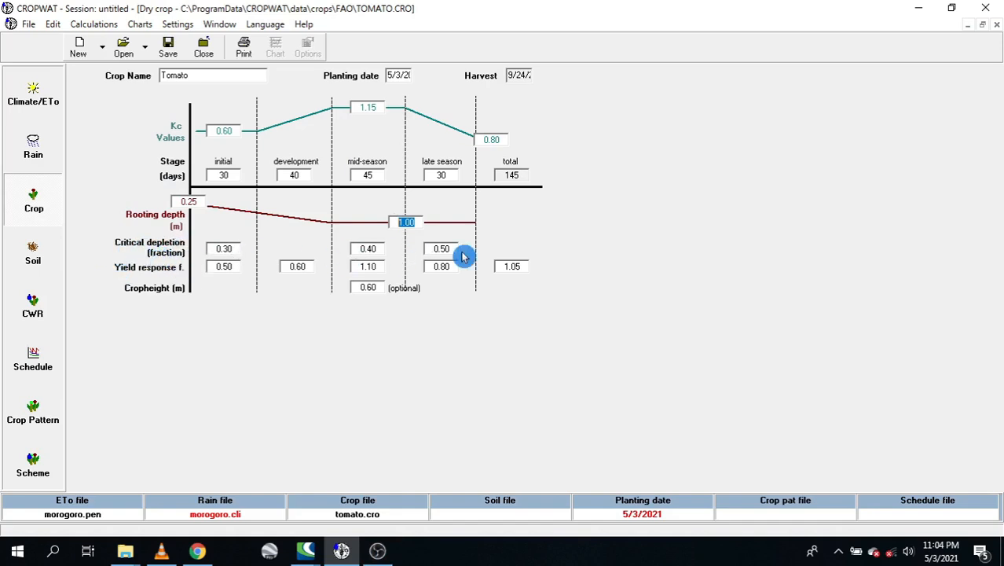
mouse_move(122, 279)
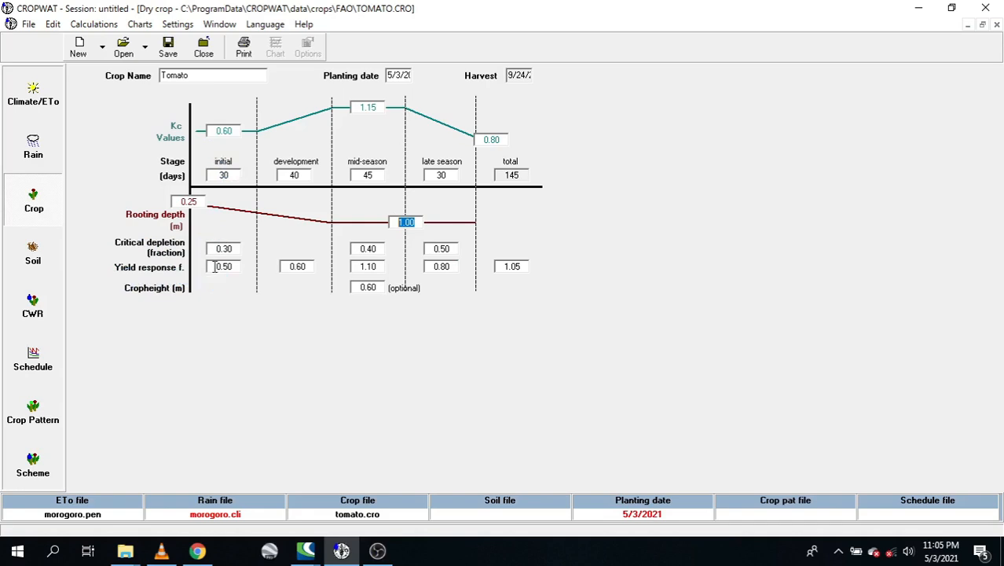
left_click(224, 266)
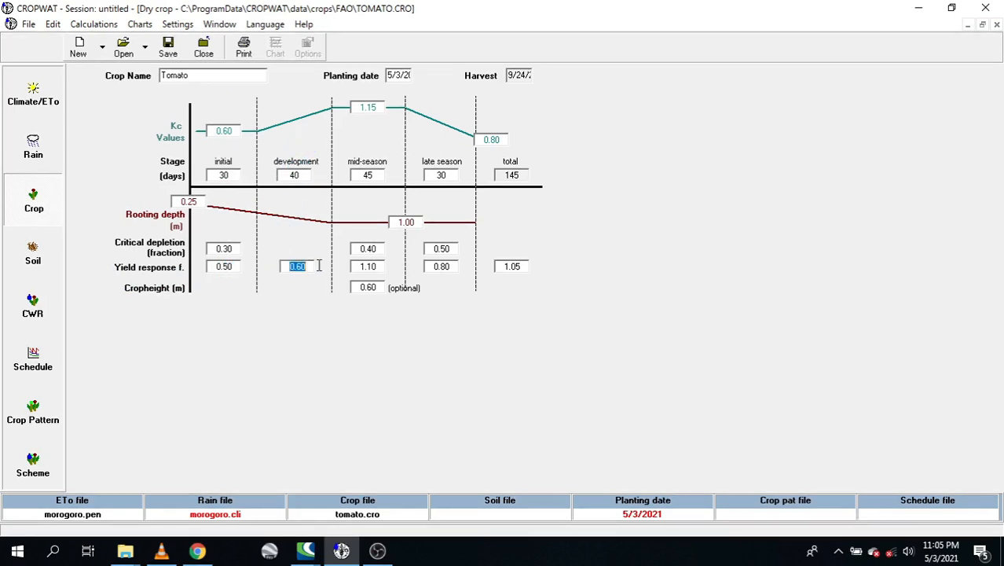
mouse_move(382, 208)
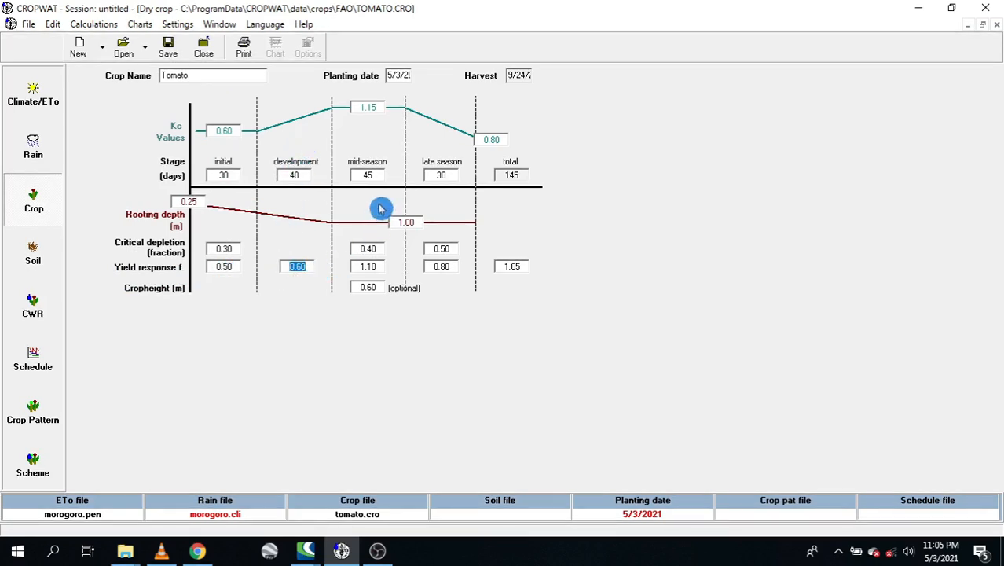
left_click(366, 266)
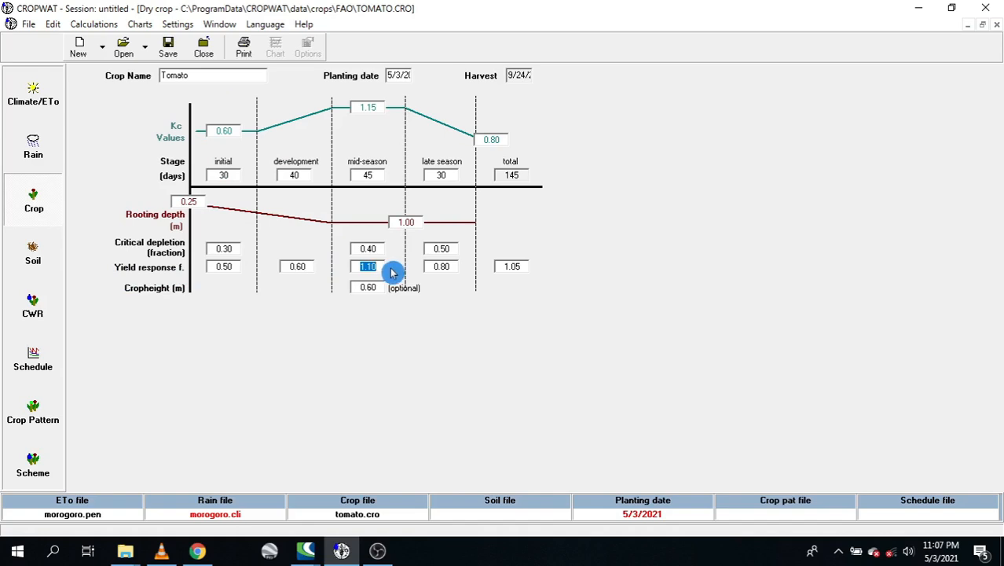
mouse_move(352, 171)
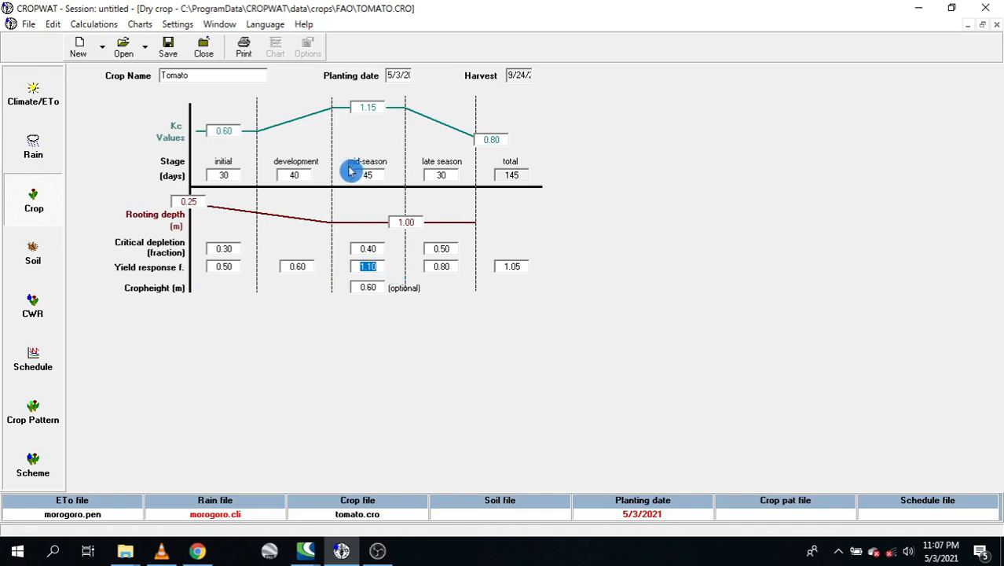
mouse_move(342, 267)
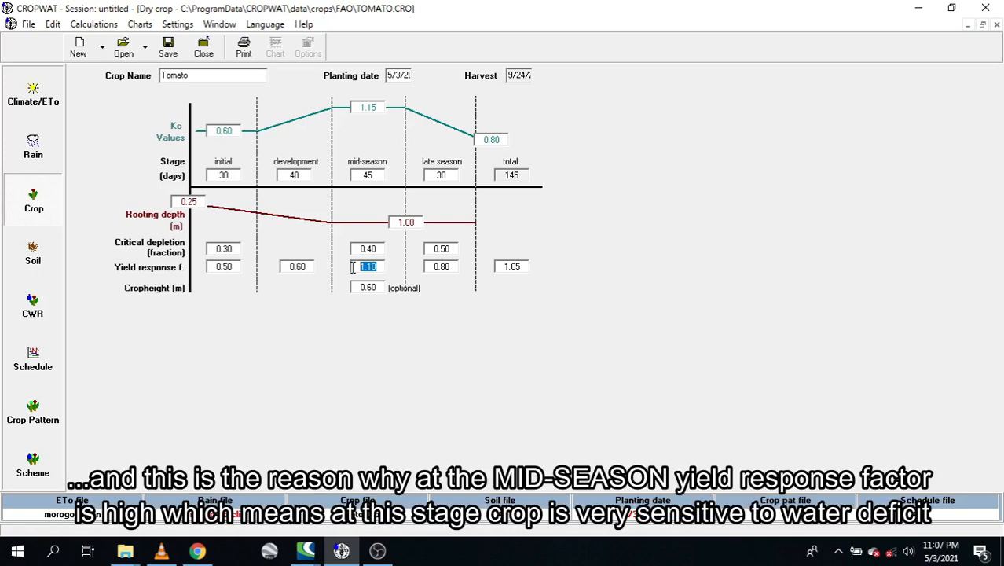
mouse_move(331, 271)
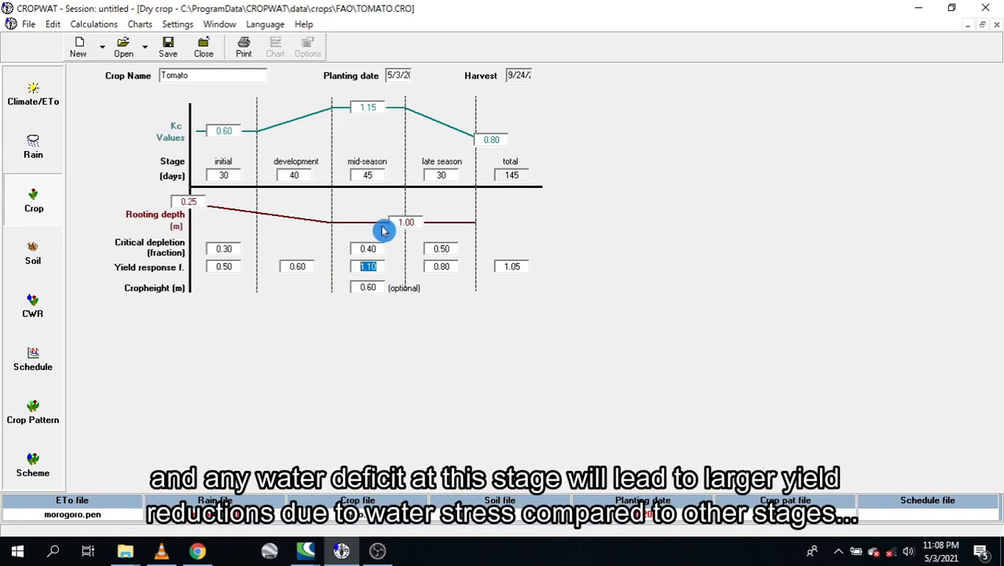
mouse_move(107, 298)
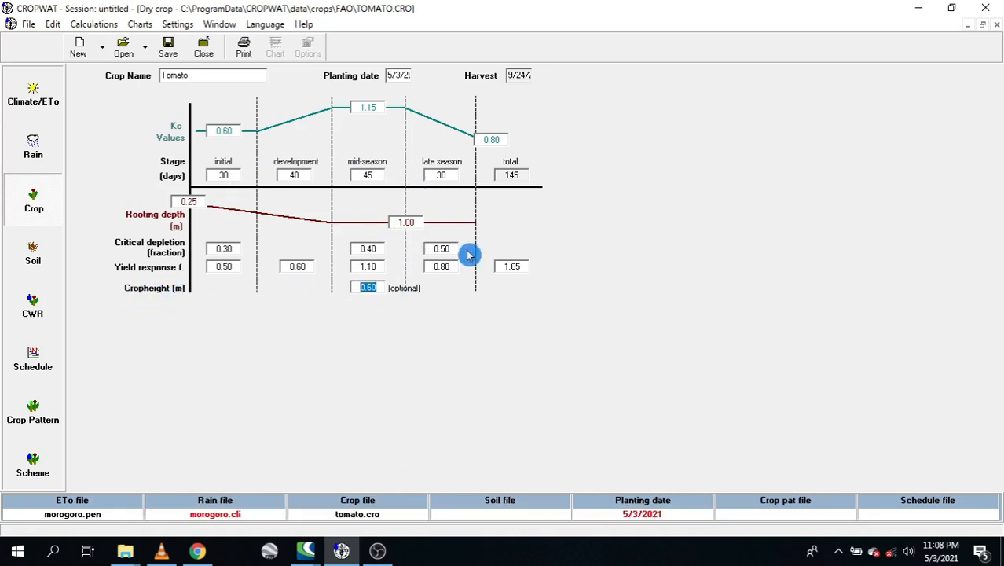
mouse_move(253, 86)
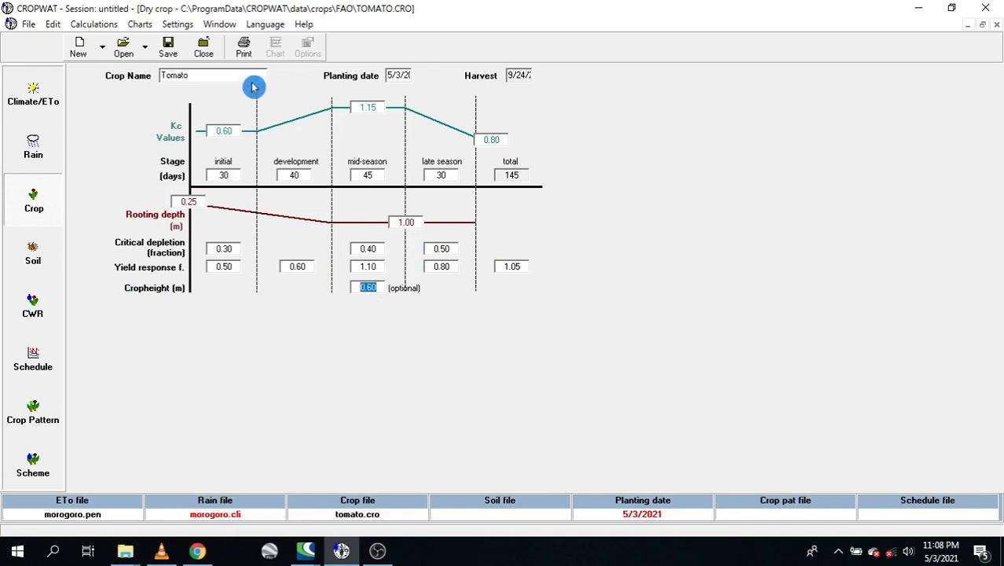